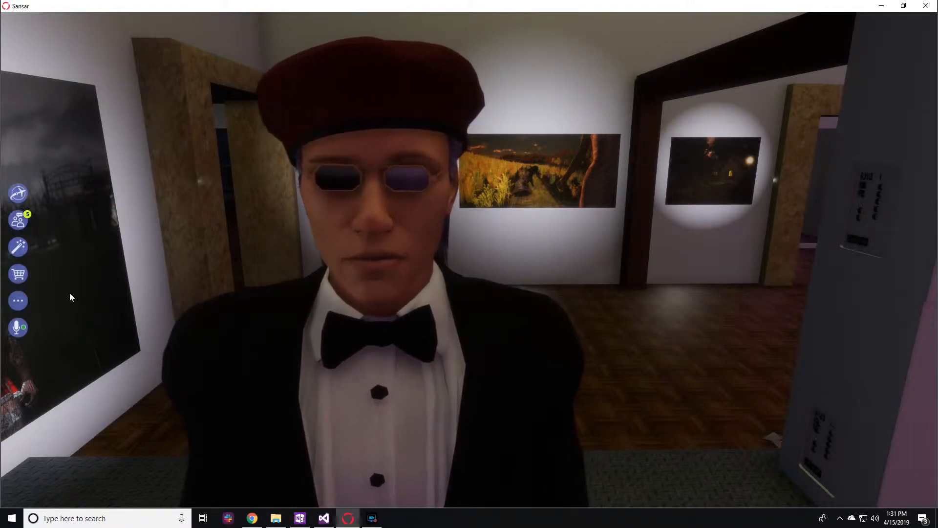
pyautogui.moveTo(18, 327)
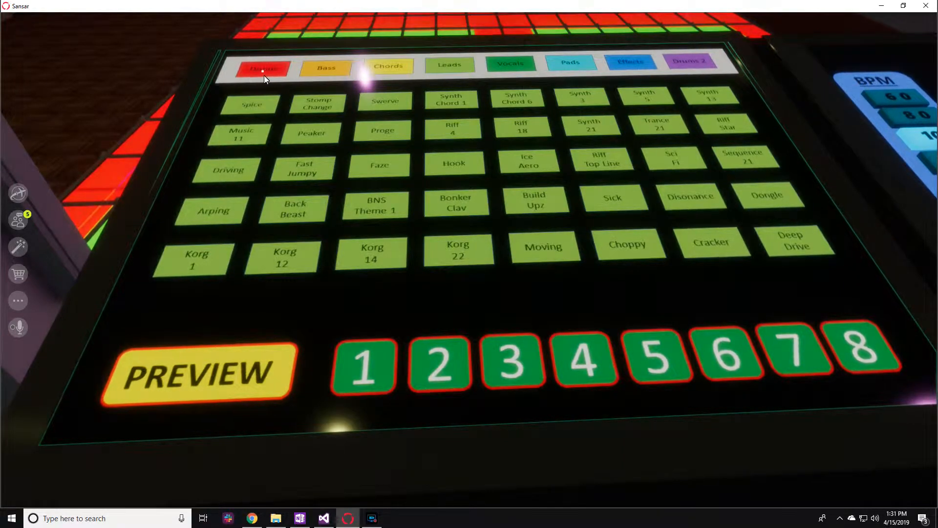
# Step: Show the Drums category, then switch to the Drums 2 sample set
pyautogui.click(263, 68)
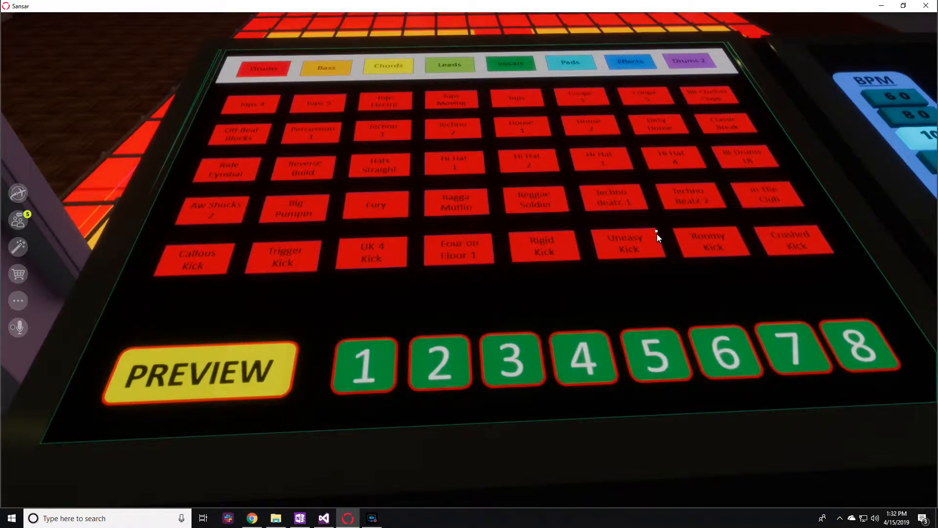
pyautogui.moveTo(679, 272)
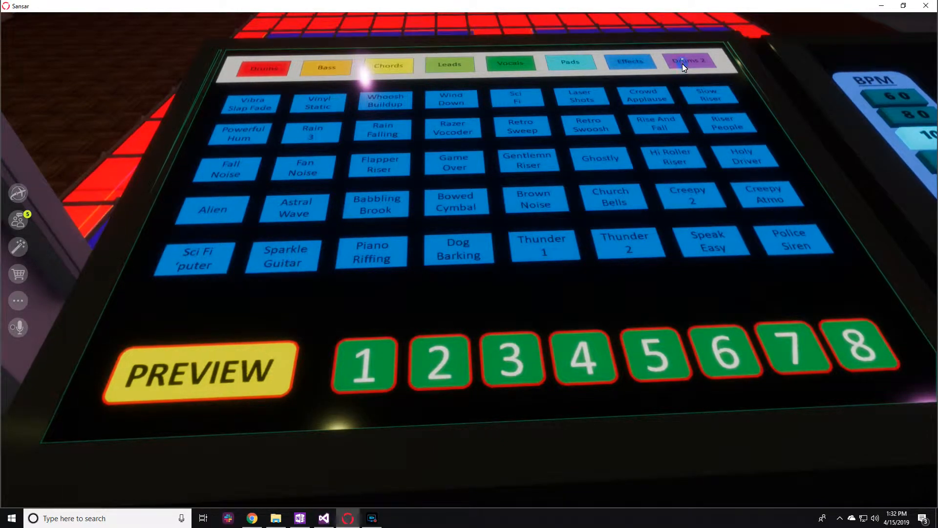
pyautogui.click(690, 60)
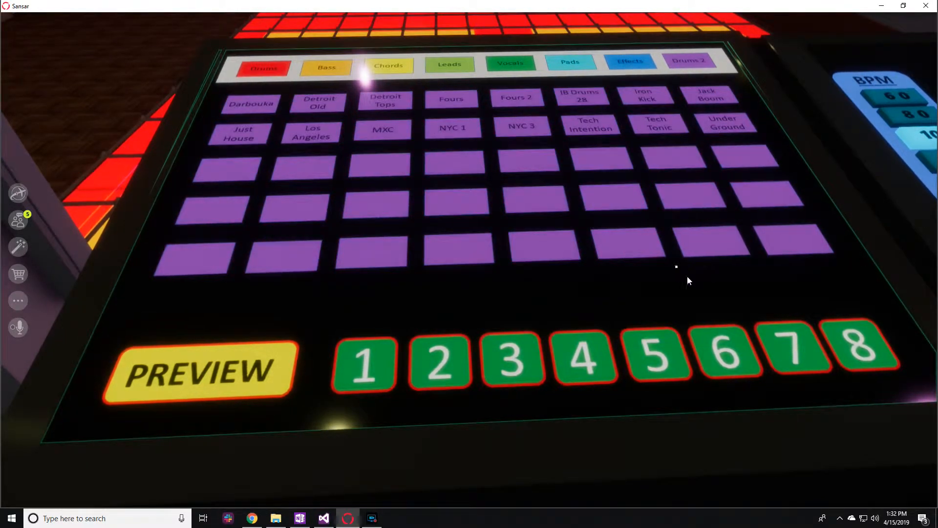
# Step: Load a Drums 2 sample onto track 1
pyautogui.click(658, 125)
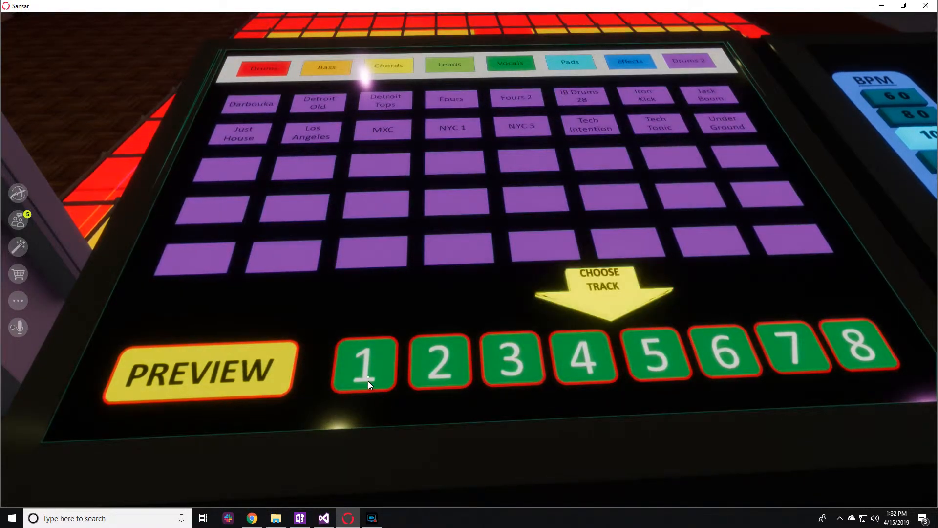
pyautogui.click(366, 367)
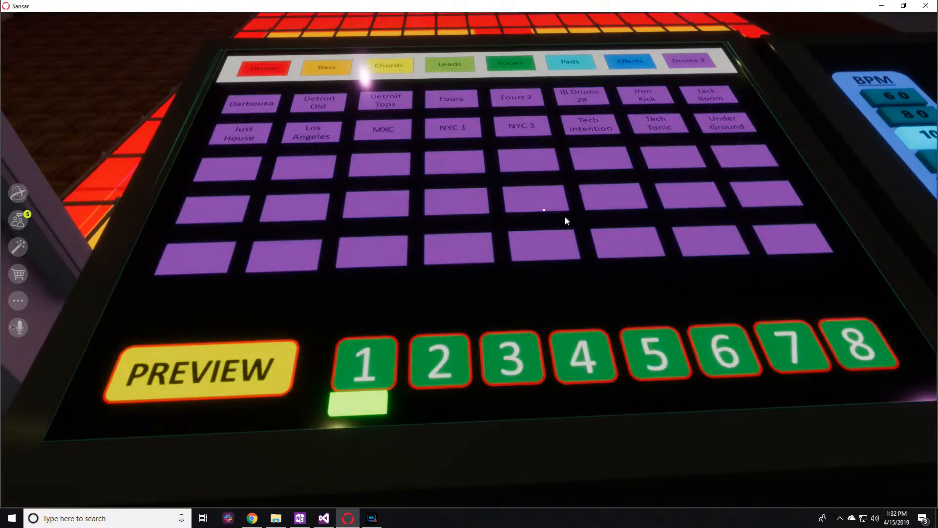
# Step: Choose a sample from the Bass set for the next track
pyautogui.click(325, 67)
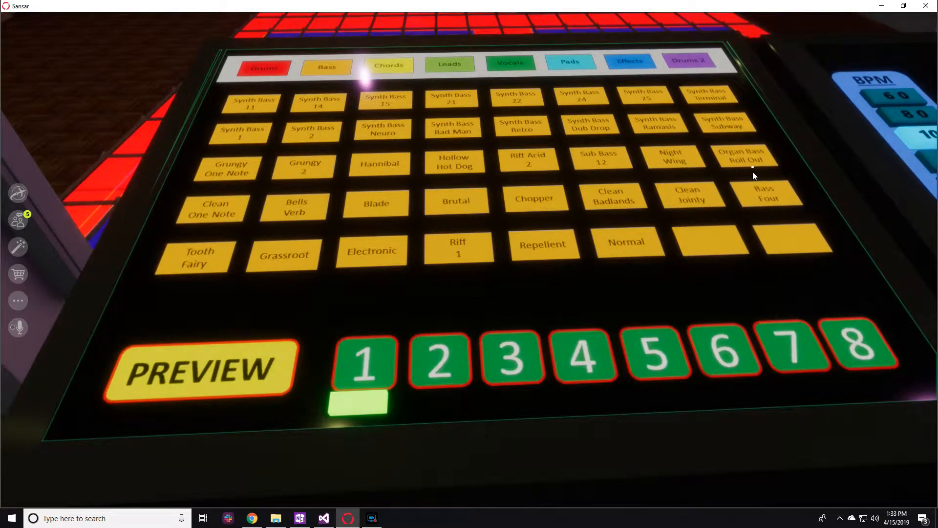
pyautogui.click(746, 156)
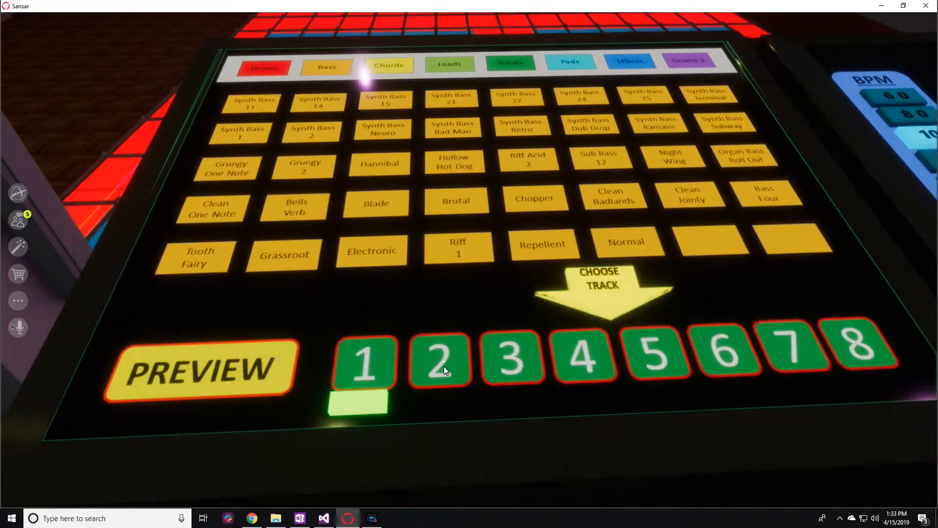
# Step: Load the bass sample onto track 2 and a chords sample onto track 3
pyautogui.click(439, 363)
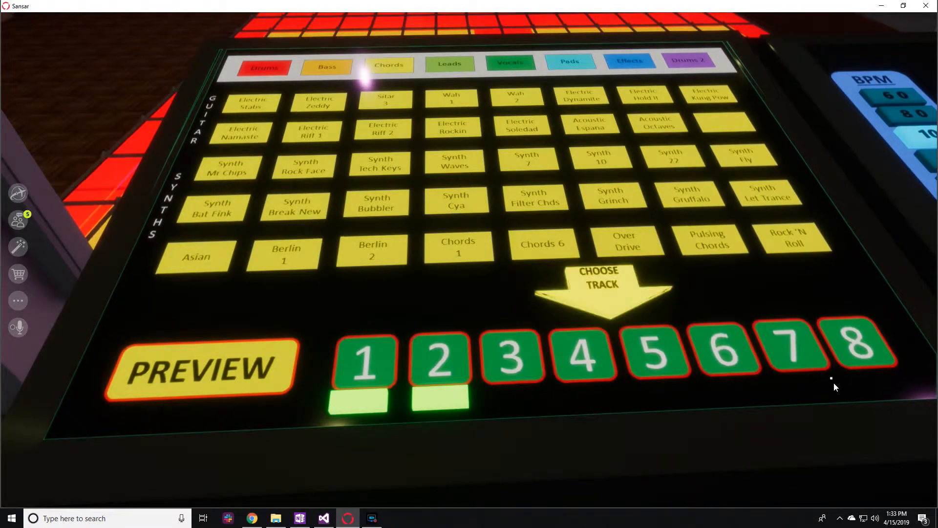
pyautogui.click(515, 364)
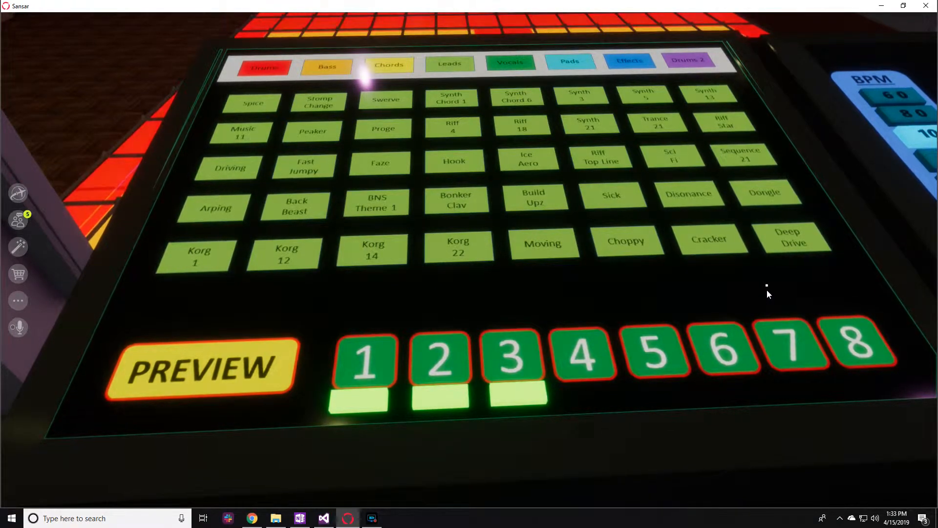
pyautogui.moveTo(725, 129)
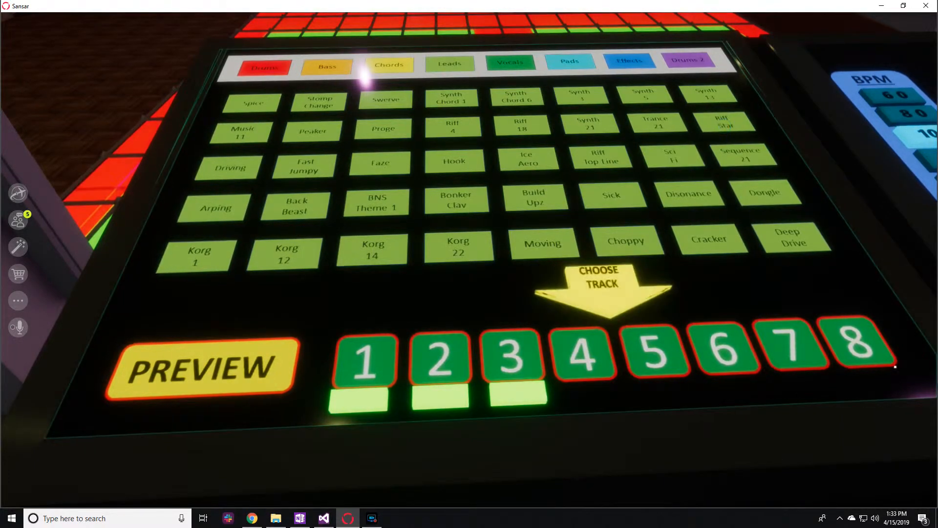
# Step: Load the lead sample onto track 4 and pick an effects sample
pyautogui.click(586, 362)
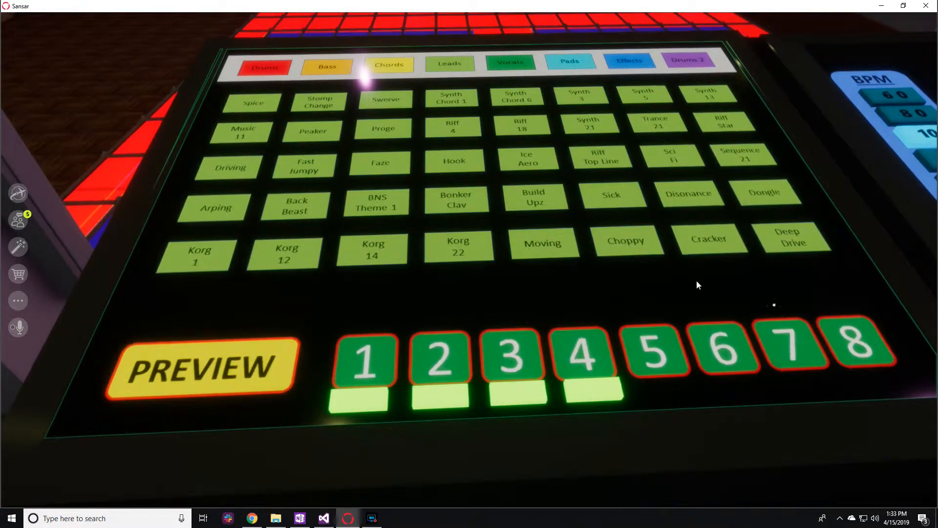
pyautogui.click(628, 61)
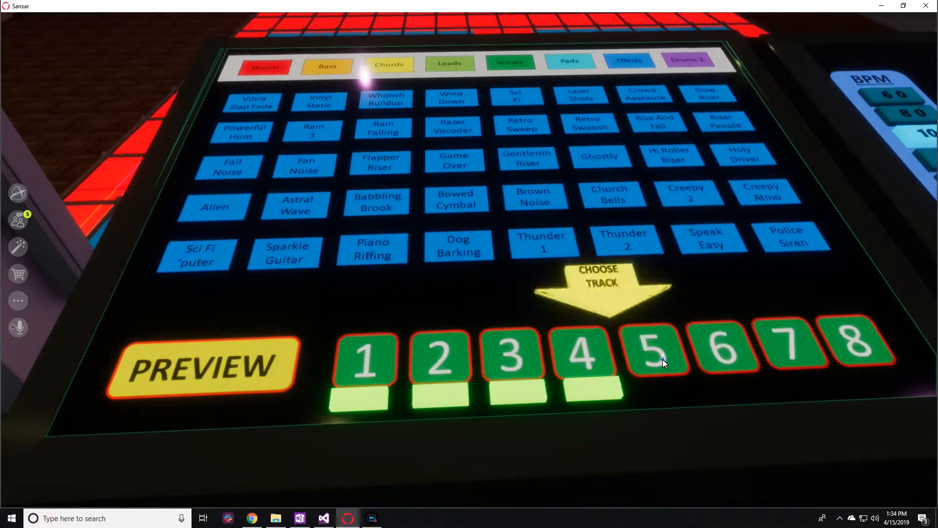
# Step: Load the effects sample onto track 5 and show the Vocals set
pyautogui.click(656, 352)
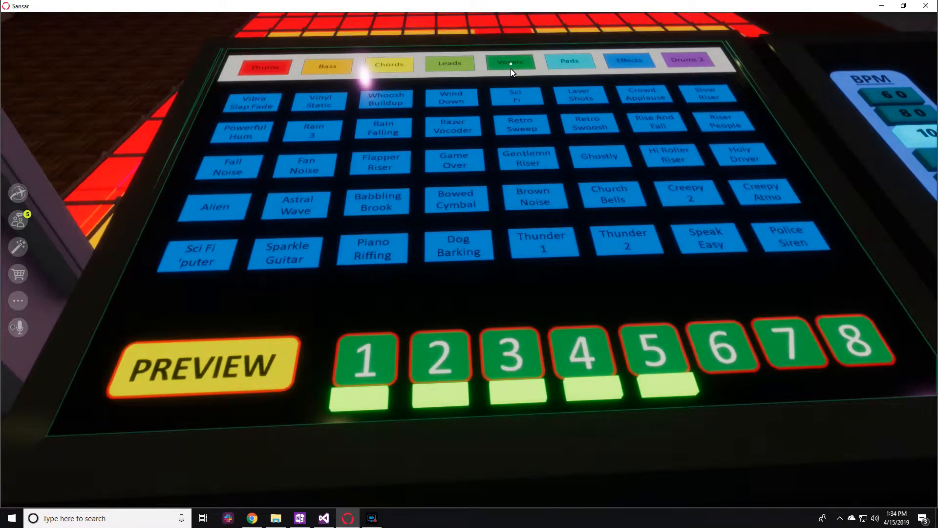
pyautogui.click(510, 63)
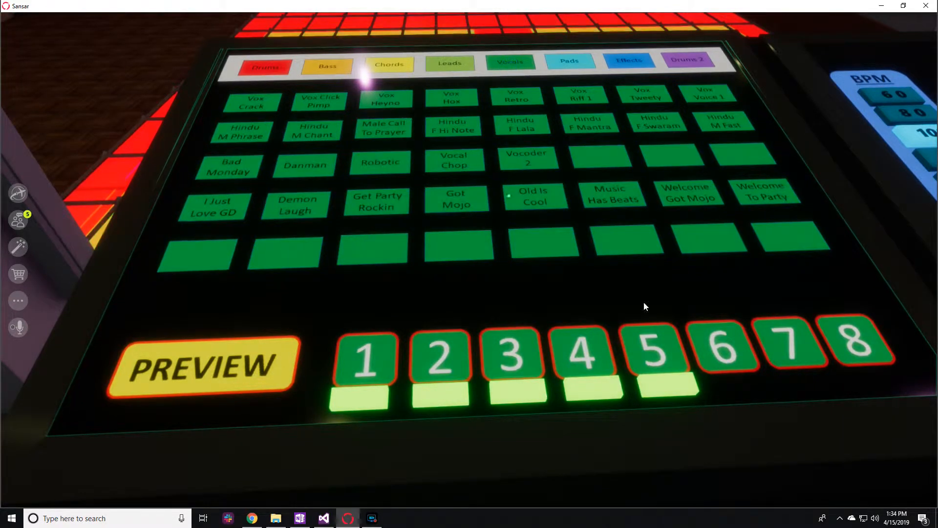
pyautogui.moveTo(695, 323)
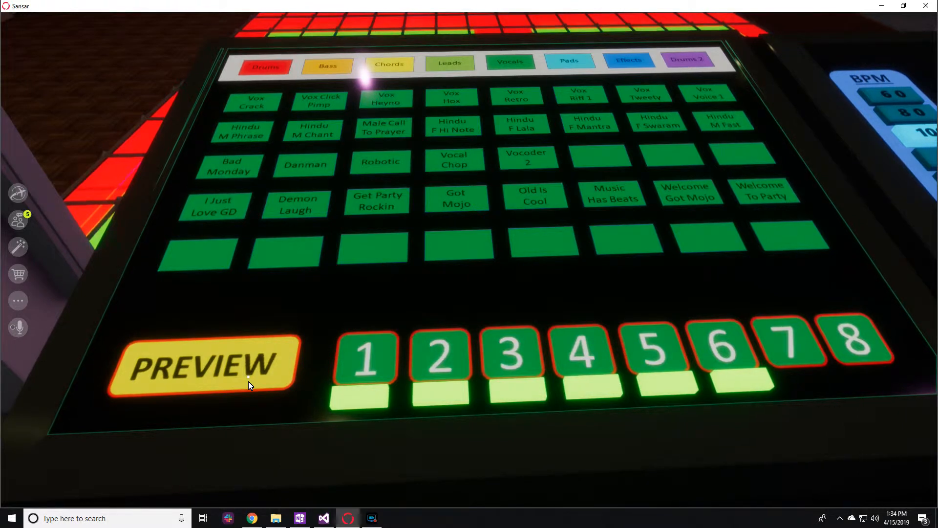
pyautogui.moveTo(366, 352)
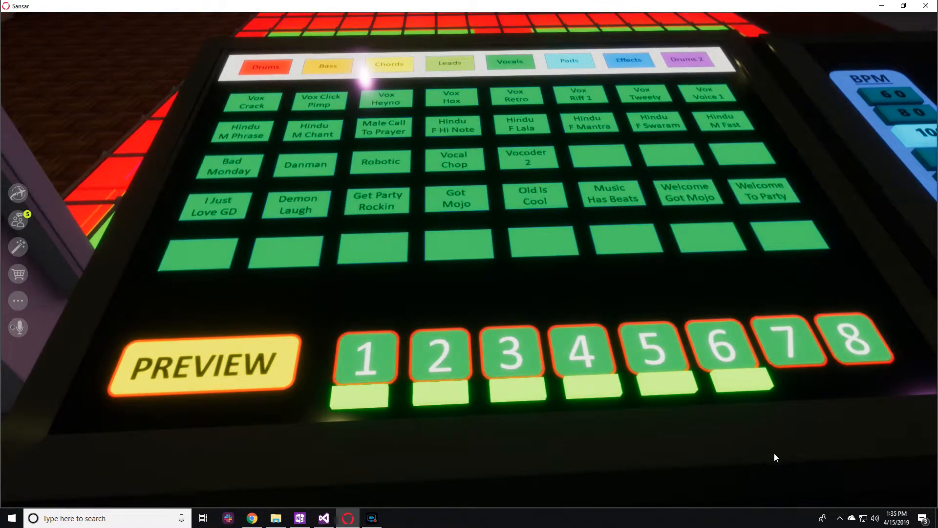
pyautogui.moveTo(786, 440)
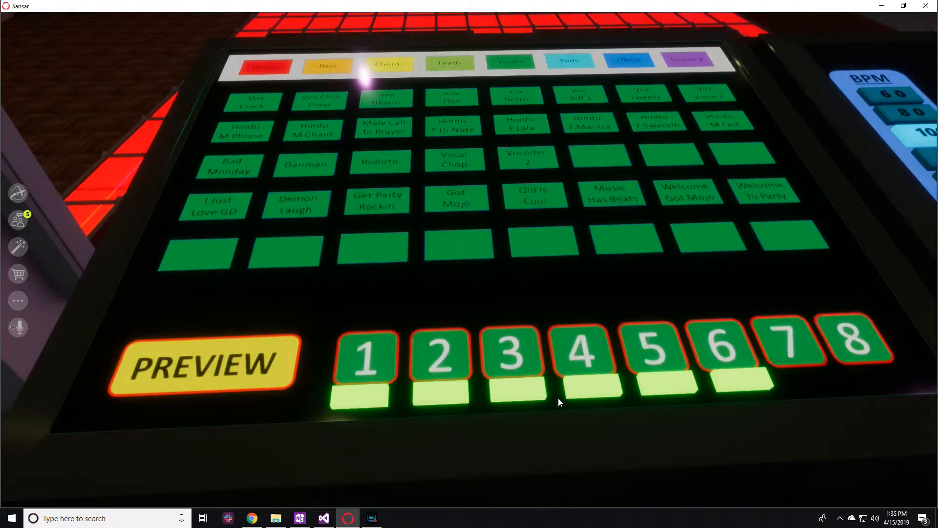
pyautogui.moveTo(554, 281)
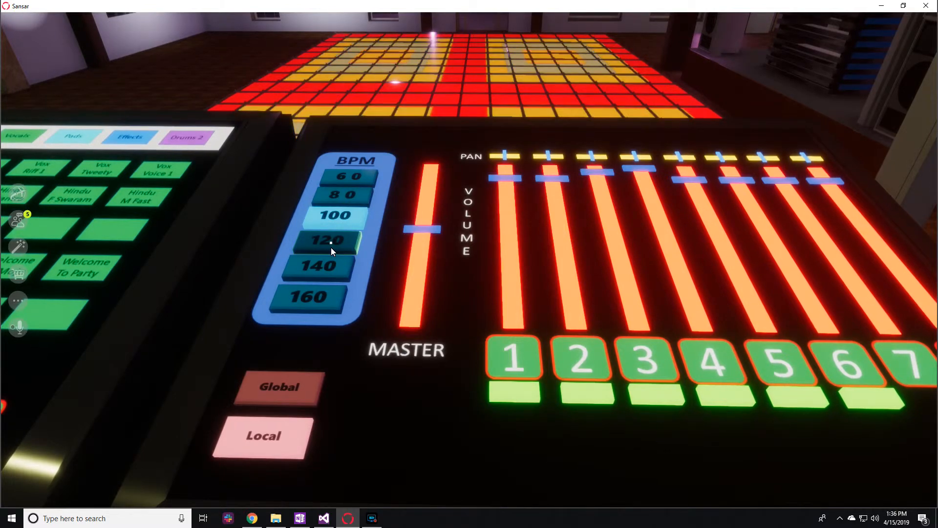
# Step: Try the 120 BPM tempo, then set the mixer back to 100 BPM
pyautogui.click(329, 247)
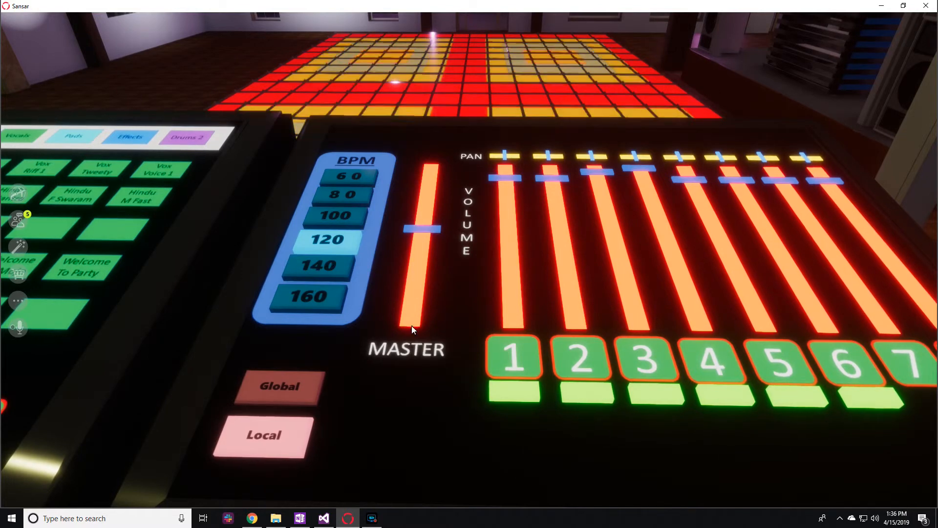
pyautogui.click(337, 214)
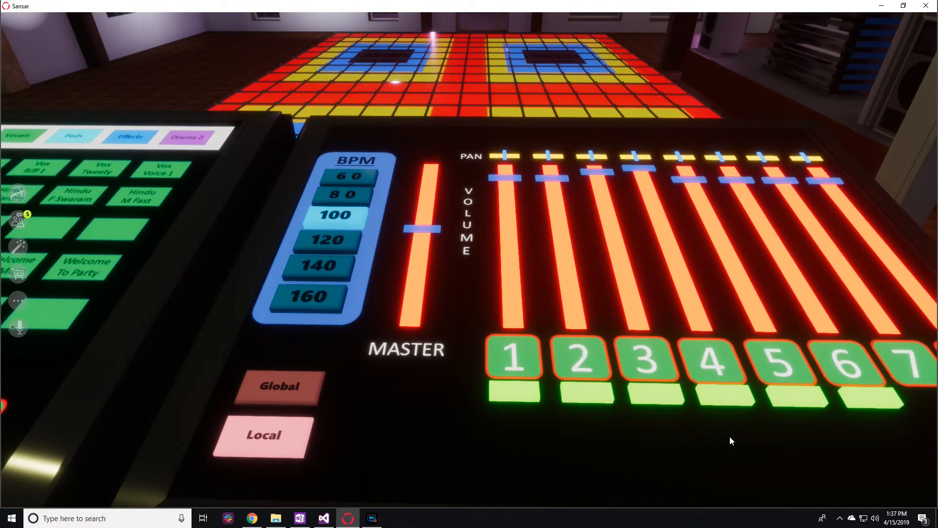